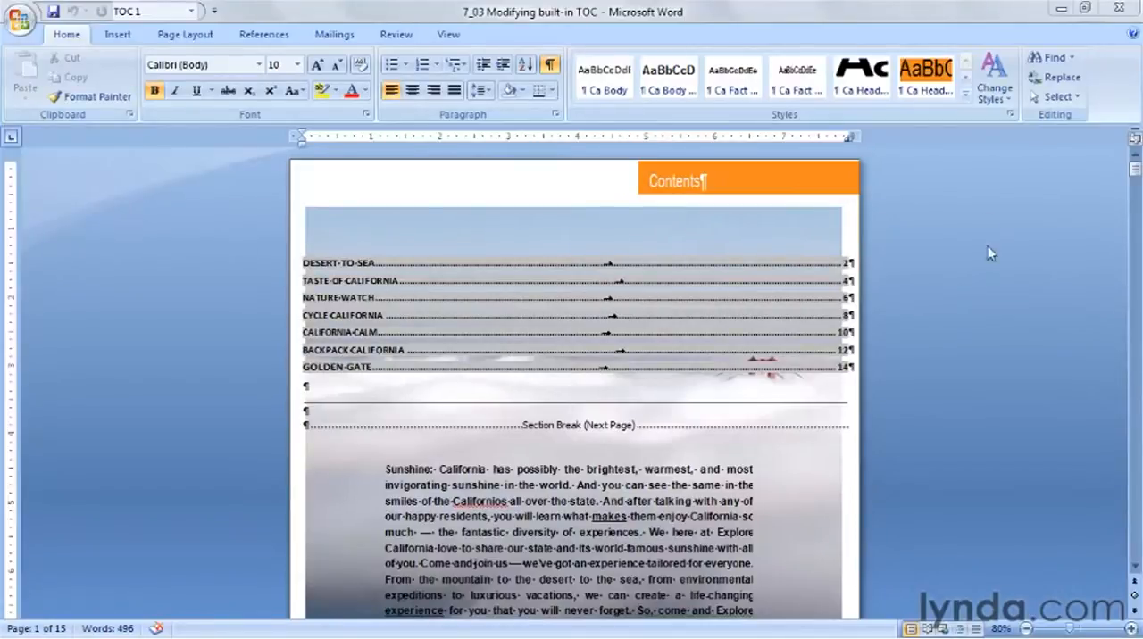
mouse_move(1007, 114)
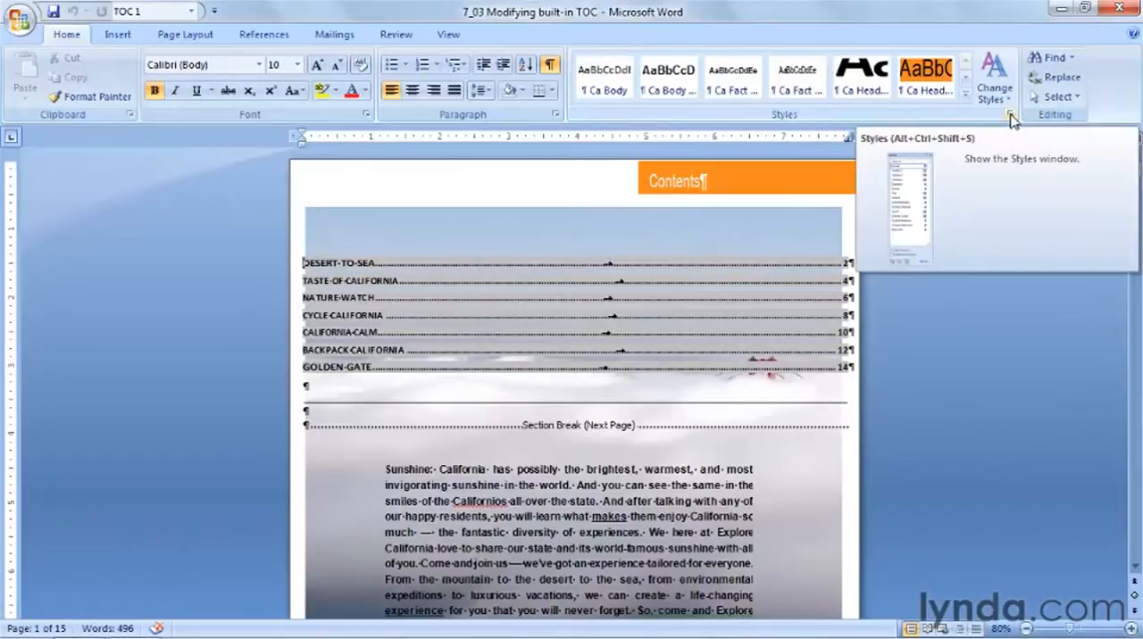
Step: Show the Styles pane listing the document's styles beside the table of contents
click(1012, 114)
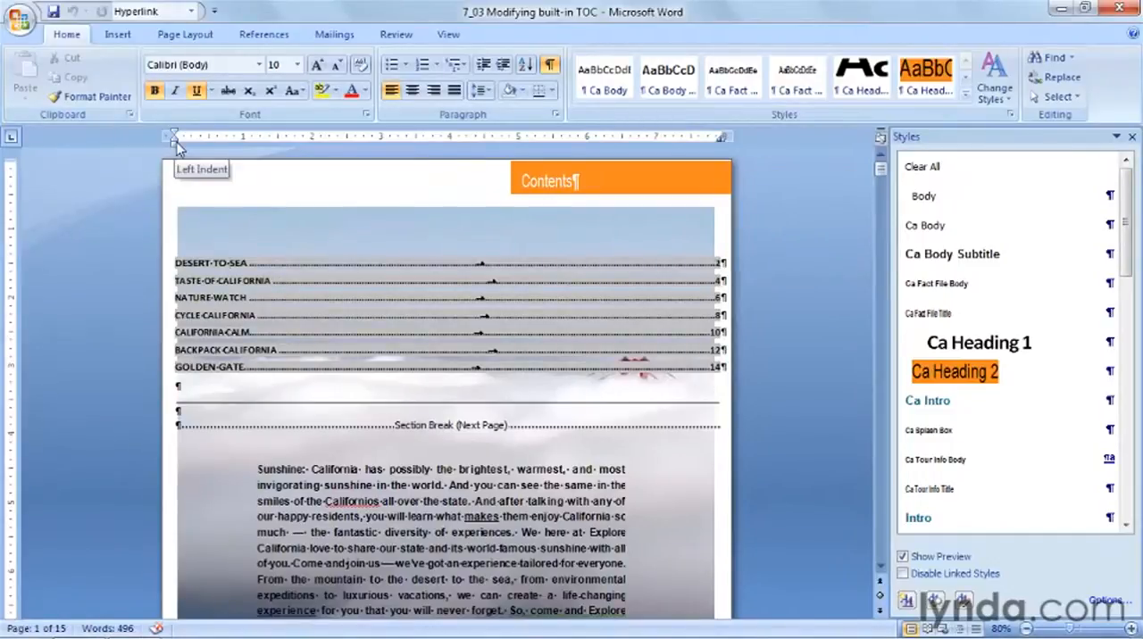
mouse_move(168, 193)
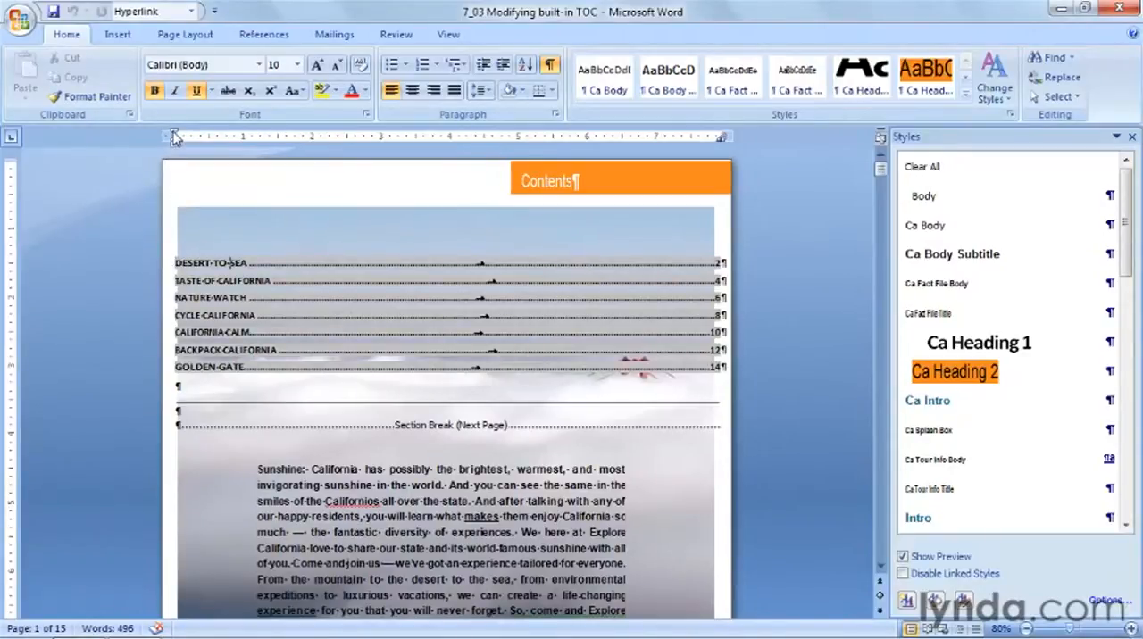
mouse_move(173, 140)
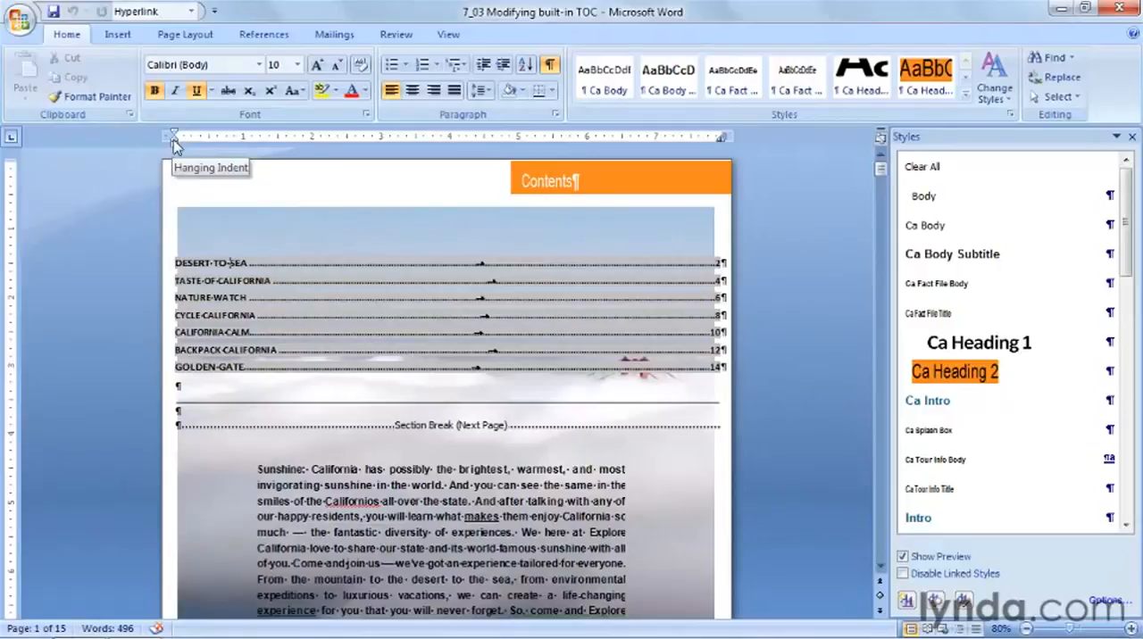
mouse_move(173, 143)
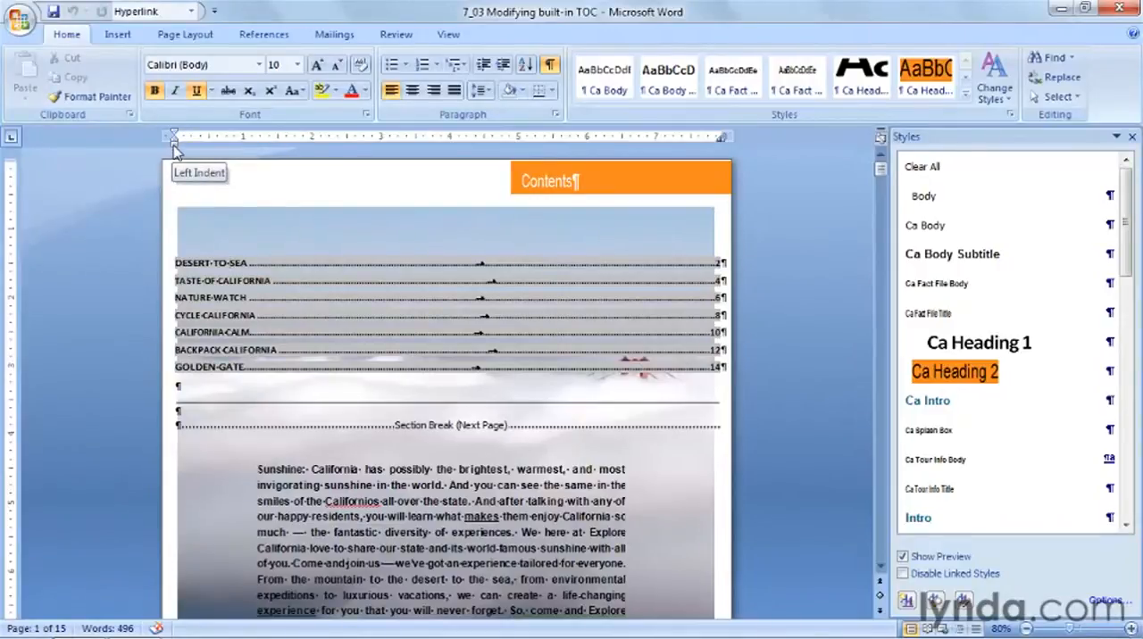
Step: Move the Left Indent marker right so the DESERT TO SEA entry sits further in from the margin
drag(172, 143, 306, 143)
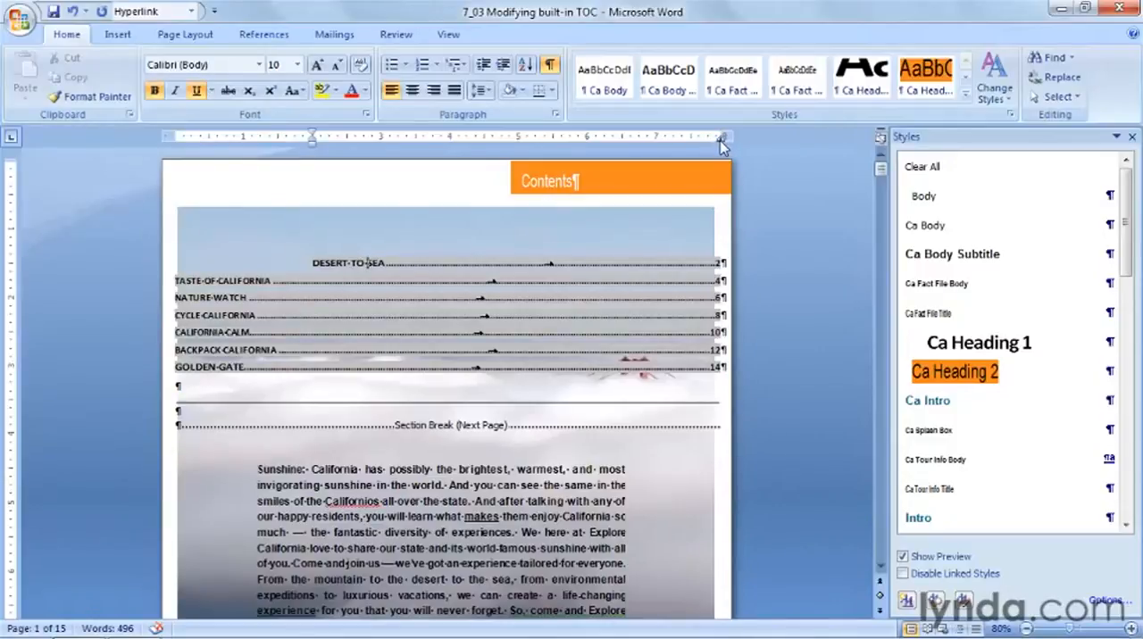
mouse_move(593, 157)
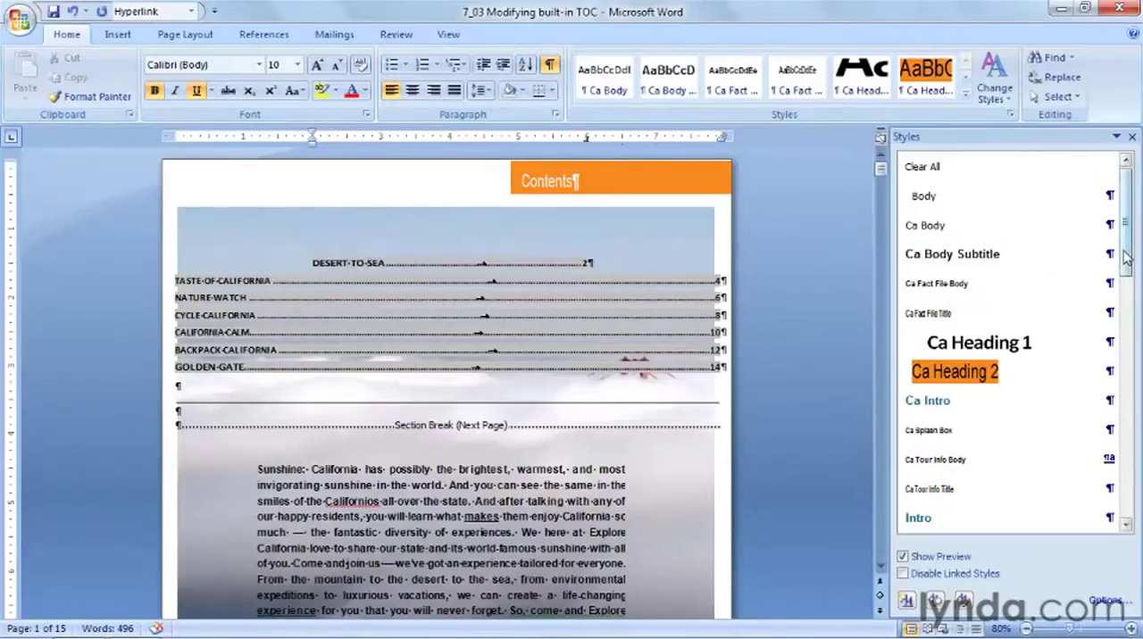
Step: Locate TOC 1 in the Styles pane and reveal its modify/update options
scroll(down, 3)
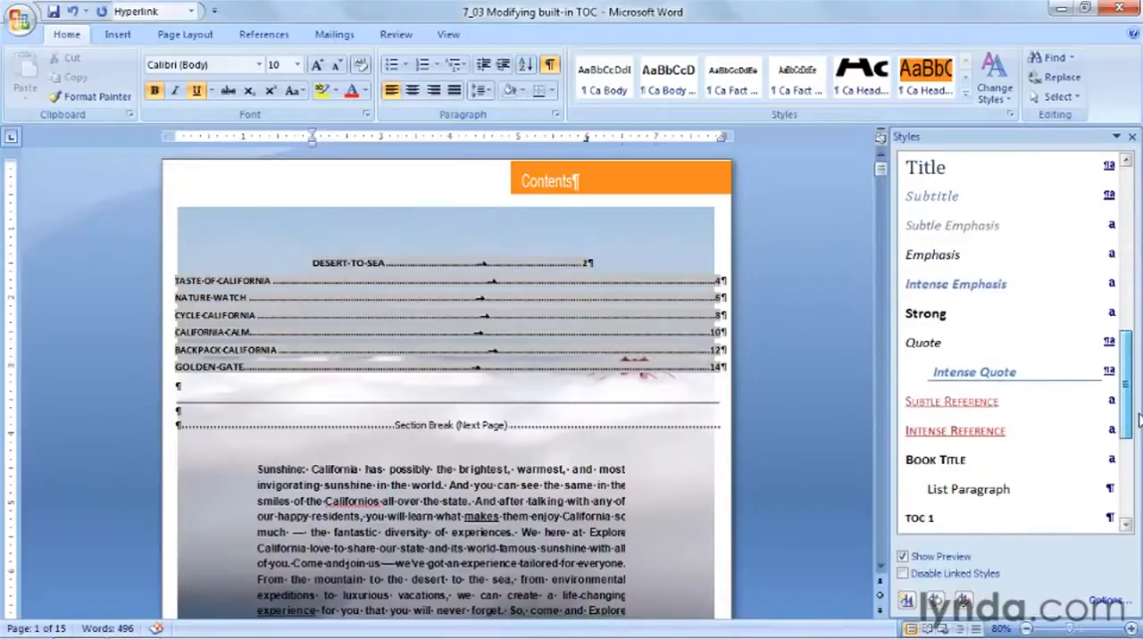
scroll(down, 3)
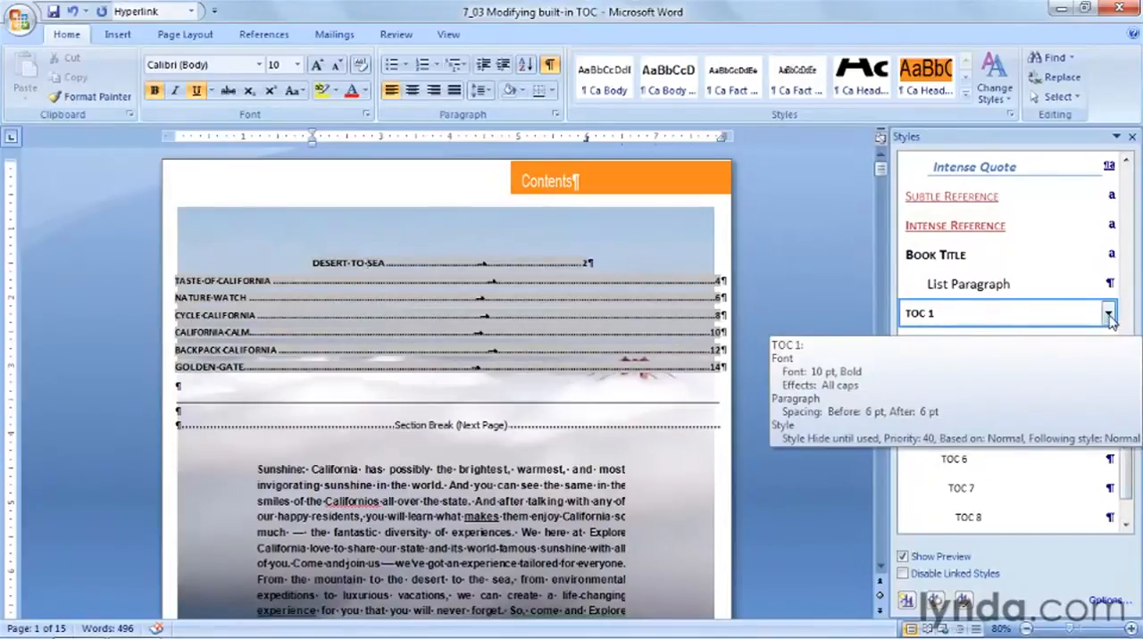
click(1107, 314)
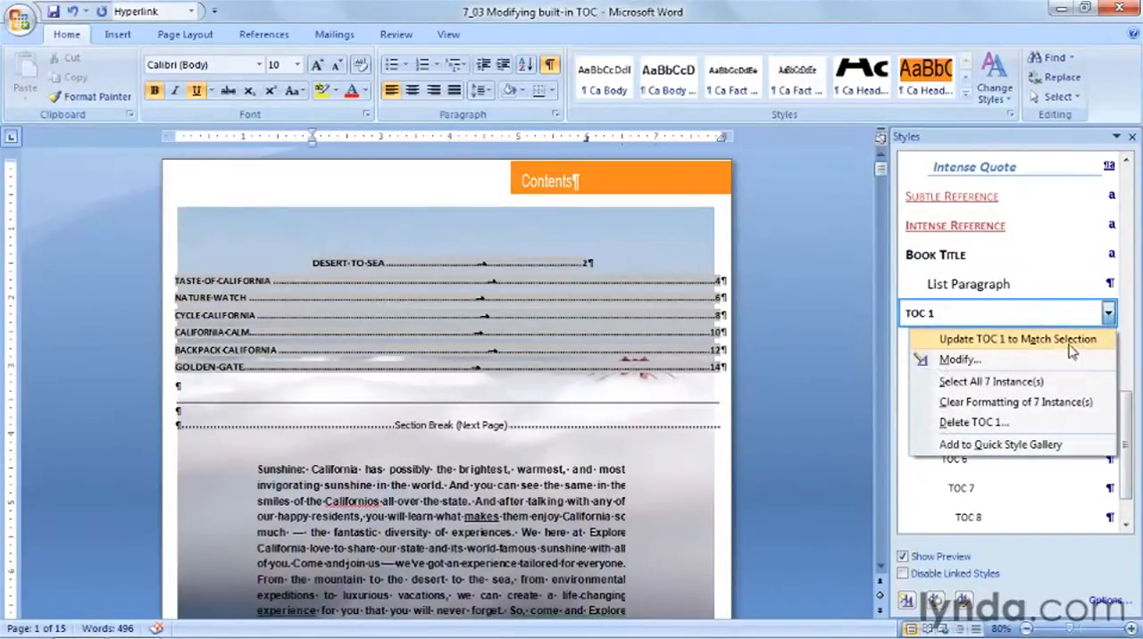